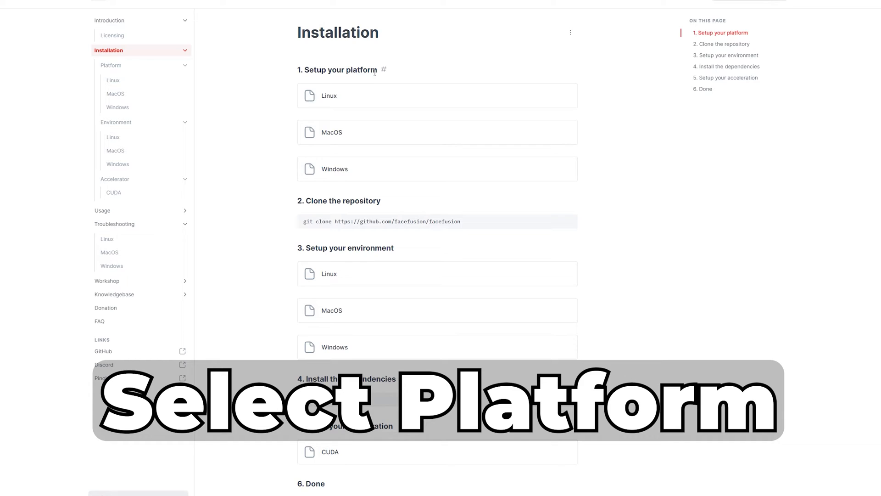
Show the Windows platform setup page with its install commands in the FaceFusion docs.
left_click(437, 169)
type("cmd")
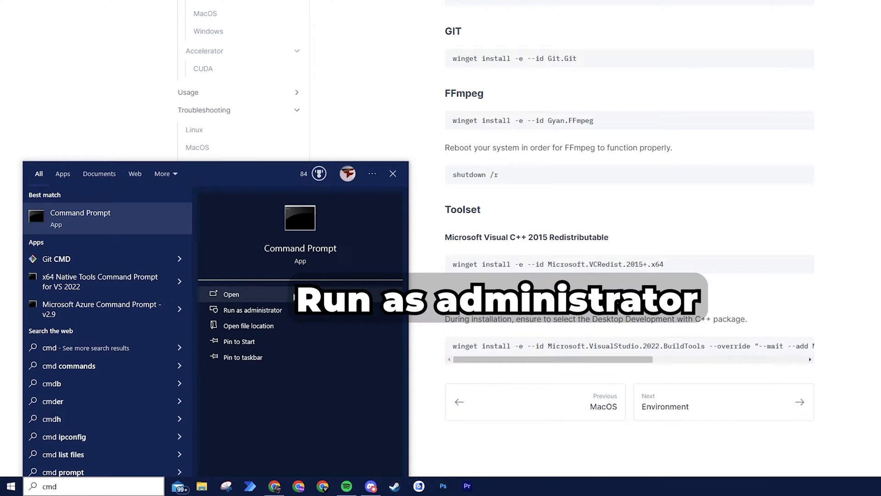
Run Command Prompt as administrator for the winget installs and add the Desktop development with C++ workload.
left_click(252, 310)
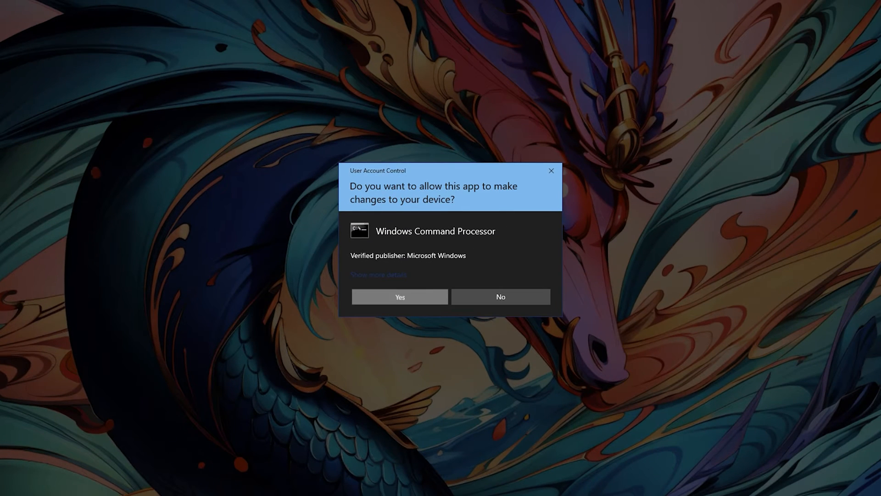
left_click(399, 296)
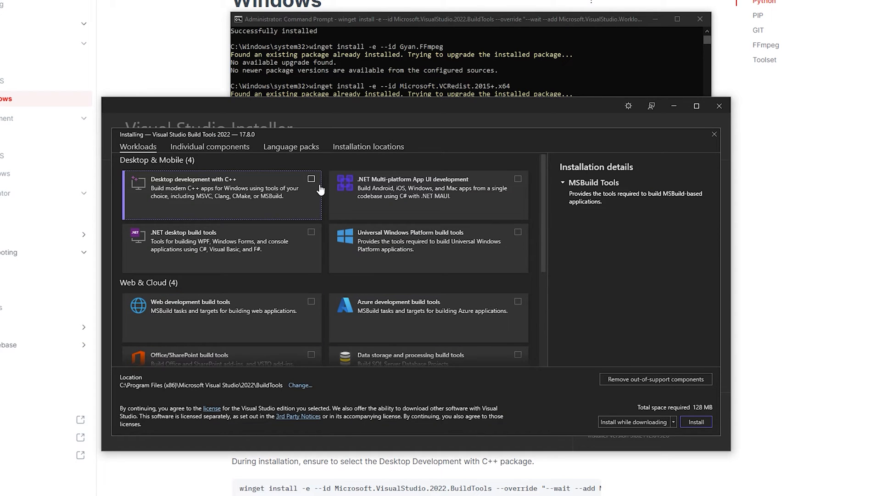
left_click(312, 179)
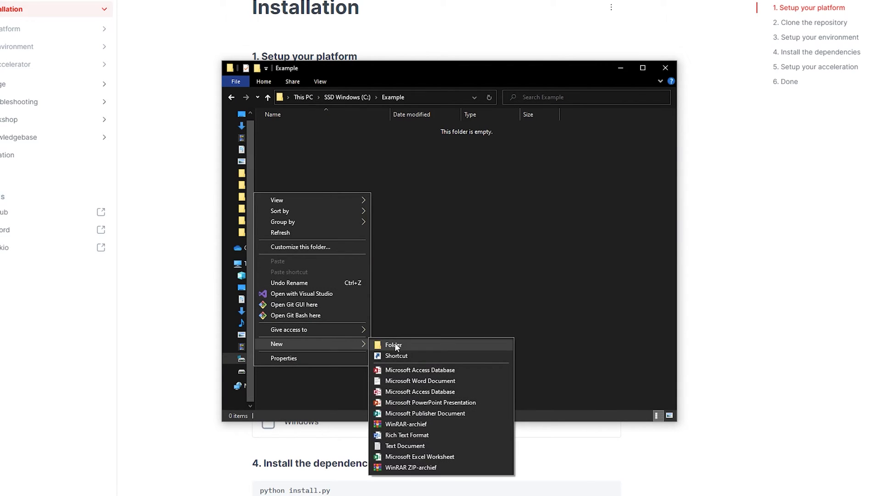
left_click(394, 344)
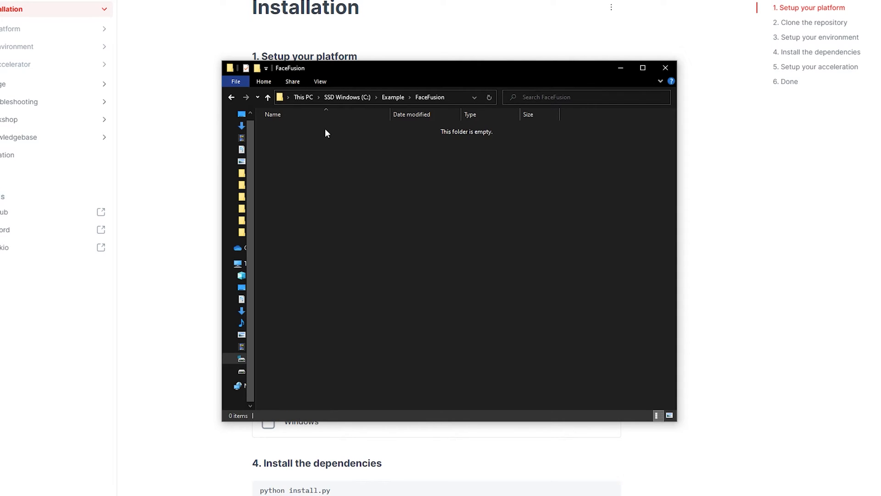
left_click(394, 97)
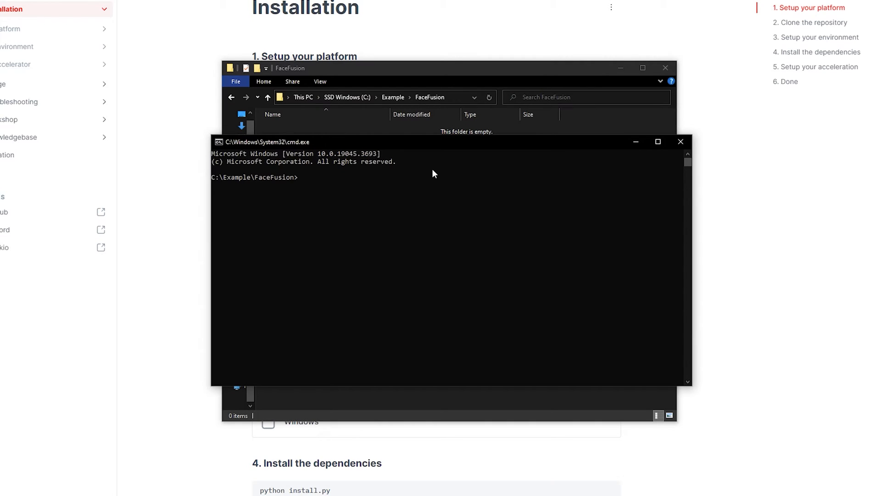
type("git clone https://github.com/facefusion/facefusion")
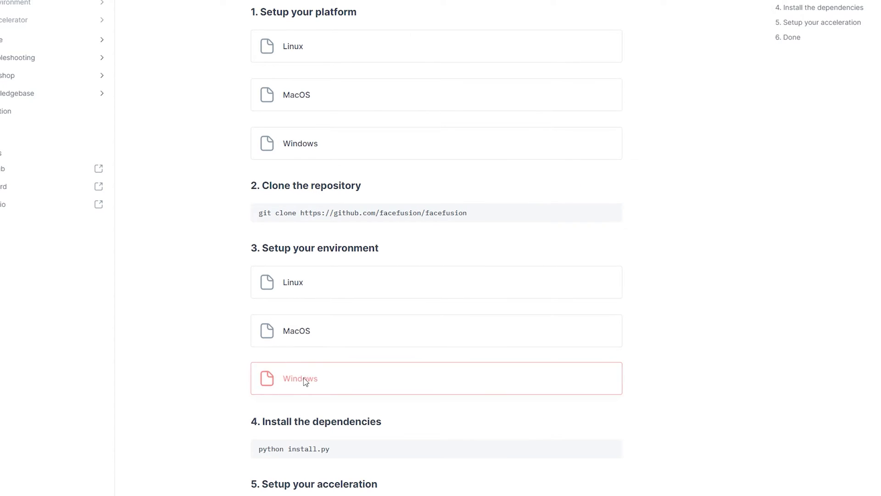
Run python install.py --torch cuda --onnxruntime cuda in the cloned facefusion folder.
left_click(301, 377)
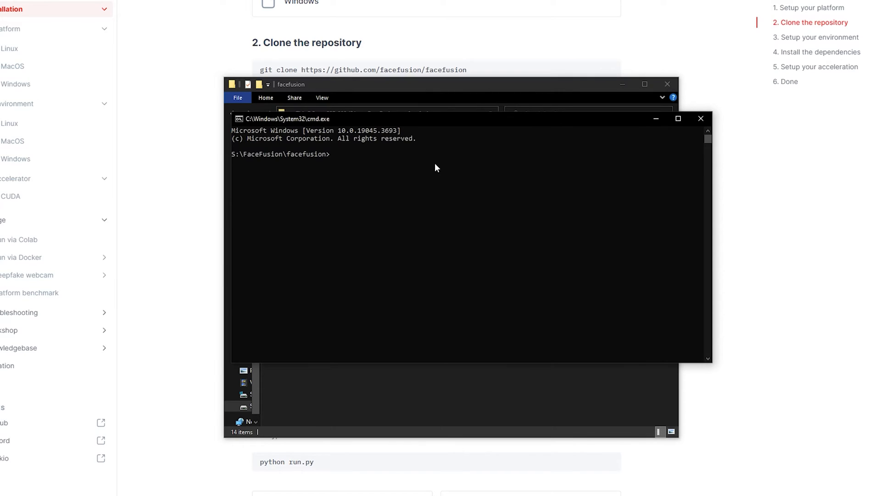
type("python install.py --torch cuda --onnxruntime cuda")
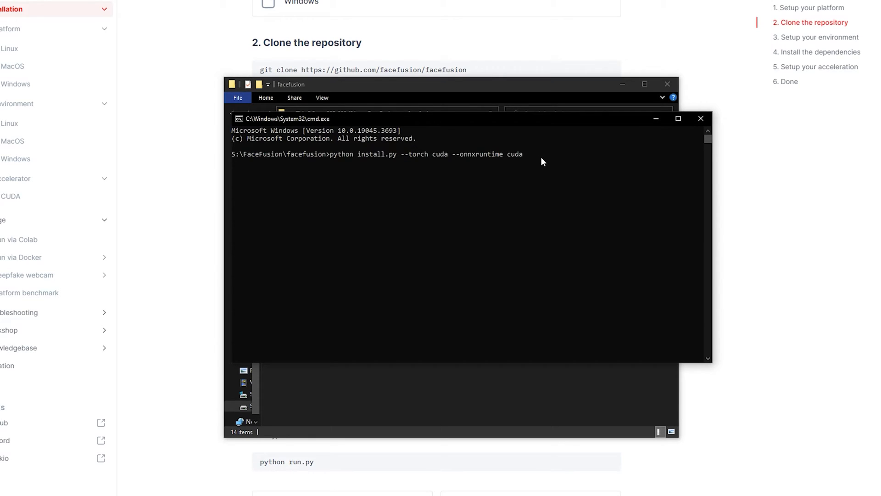
key("enter")
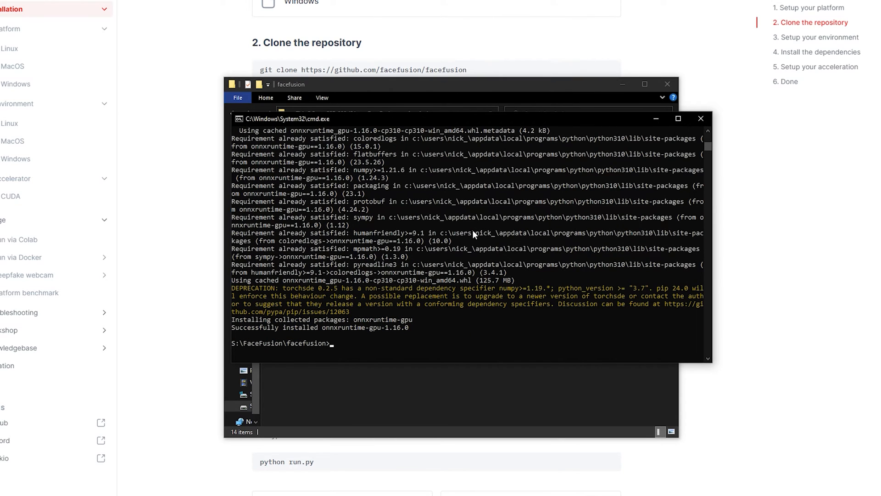
mouse_move(235, 333)
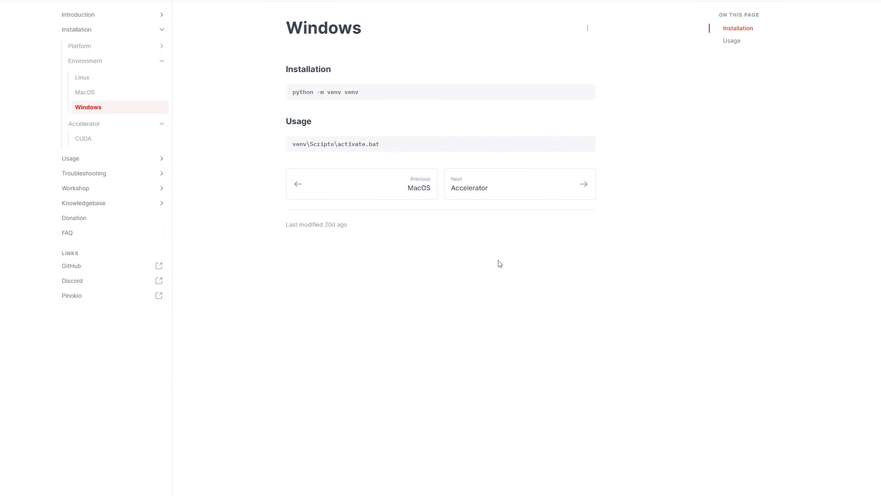
Download CUDA Toolkit 11.8 for Windows x86_64 from NVIDIA and run its installer.
left_click(519, 184)
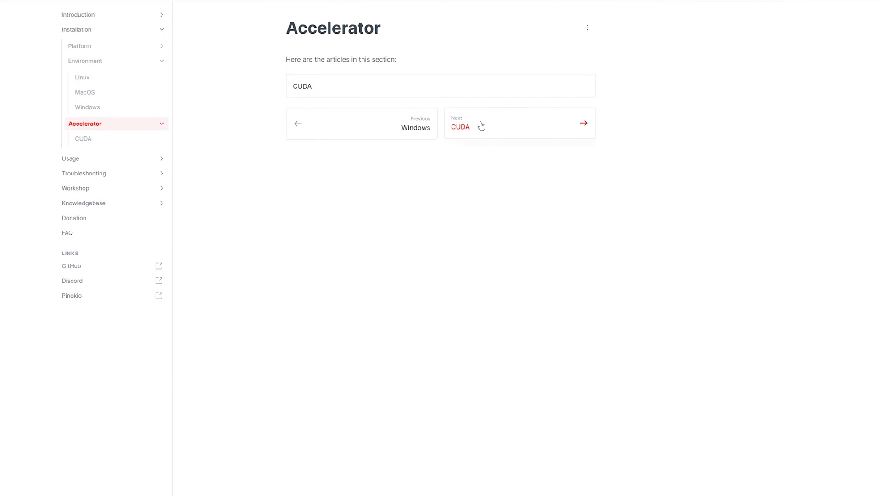
left_click(459, 126)
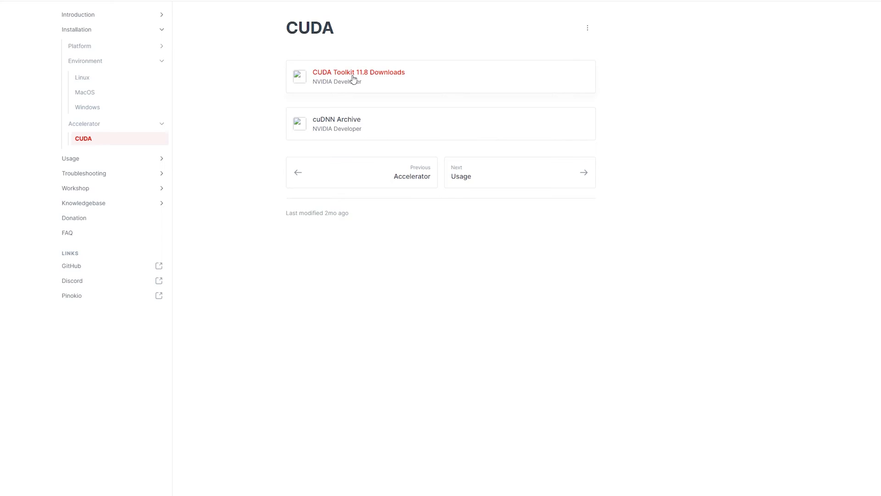
left_click(359, 71)
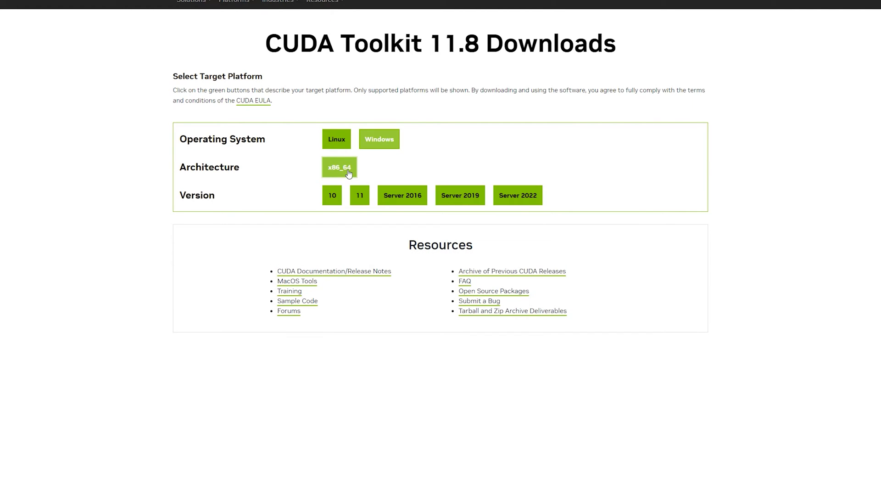
left_click(655, 313)
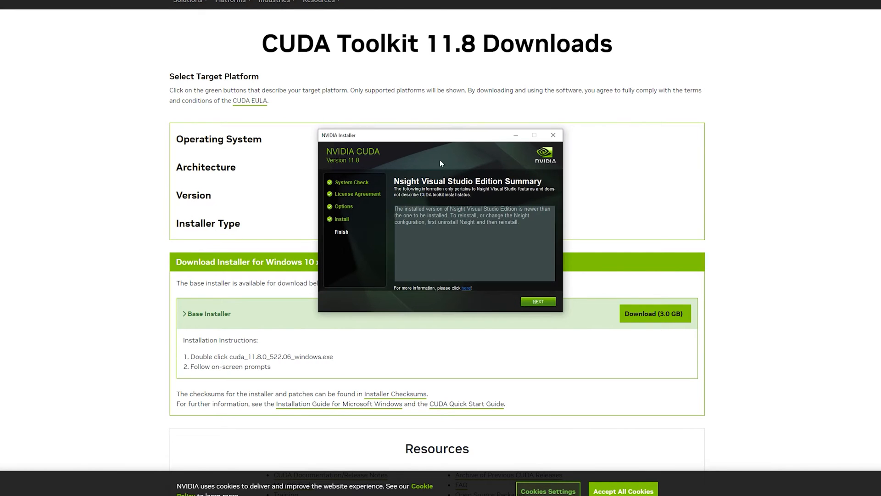
left_click(537, 301)
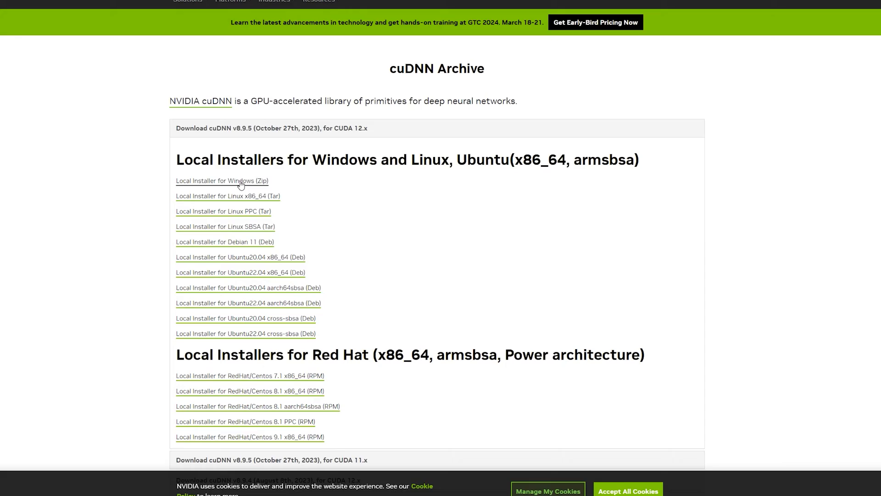
Download the Windows cuDNN local installer archive.
left_click(222, 181)
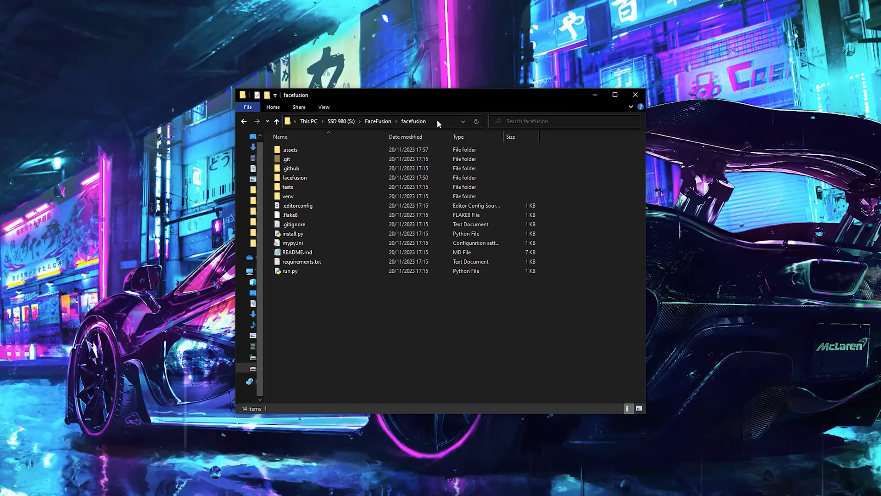
Run pip install -r requirements.txt in the facefusion folder to fix the missing onnxruntime, checking the troubleshooting docs.
left_click(371, 121)
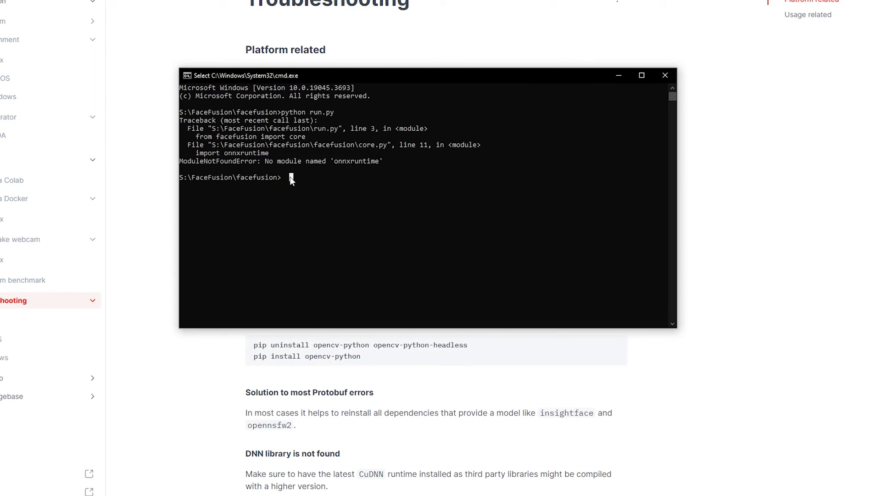
type("pip install -r requirements.txt")
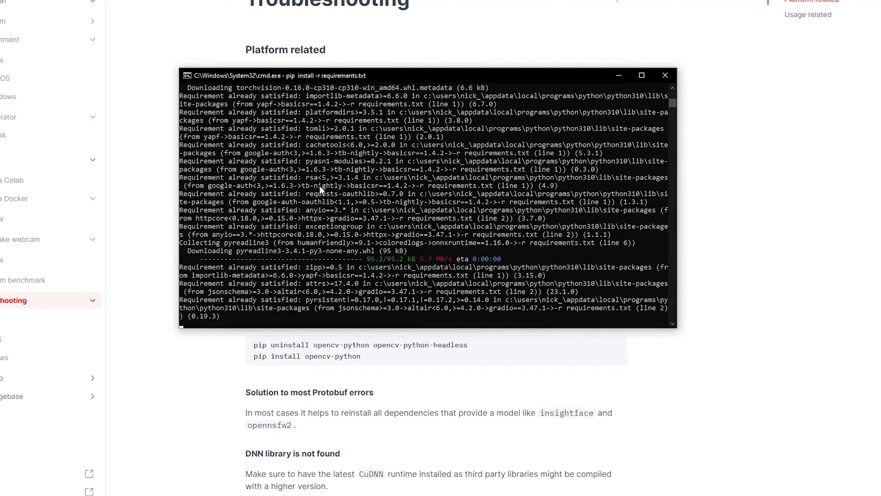
left_click(665, 74)
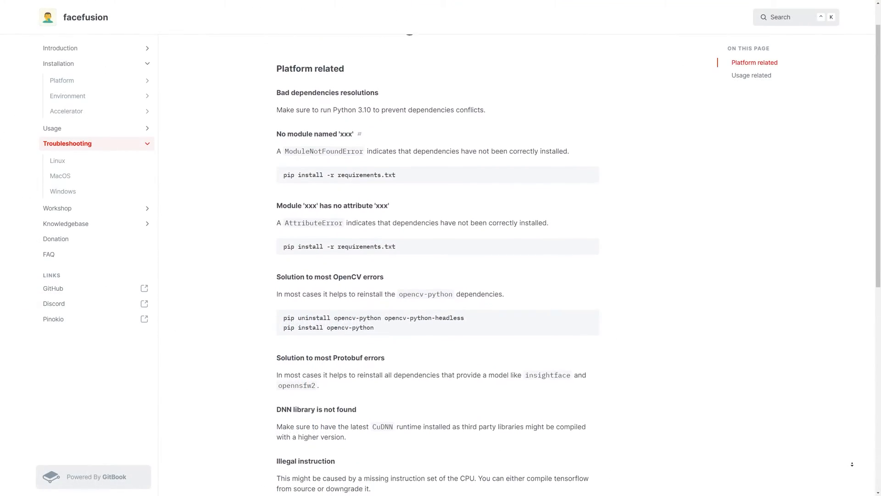
scroll("down", 3)
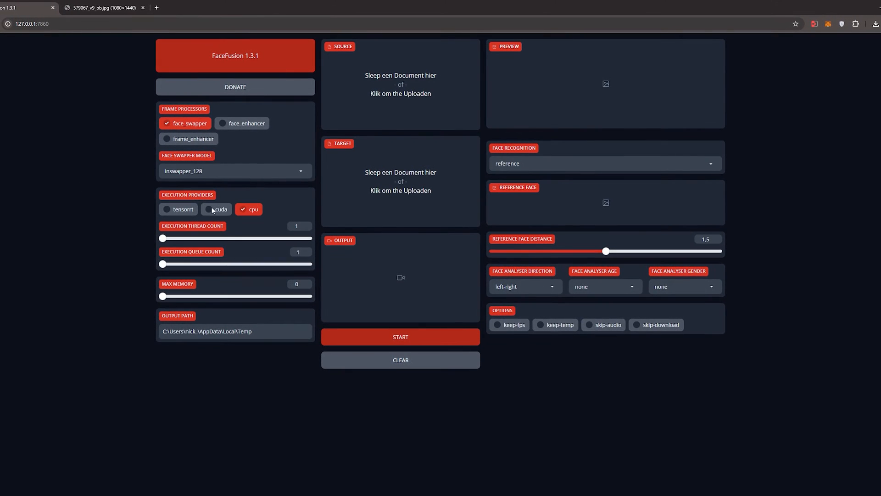
Enable the cuda execution provider, load videooo.mp4 as target and the portrait photo as source.
left_click(217, 209)
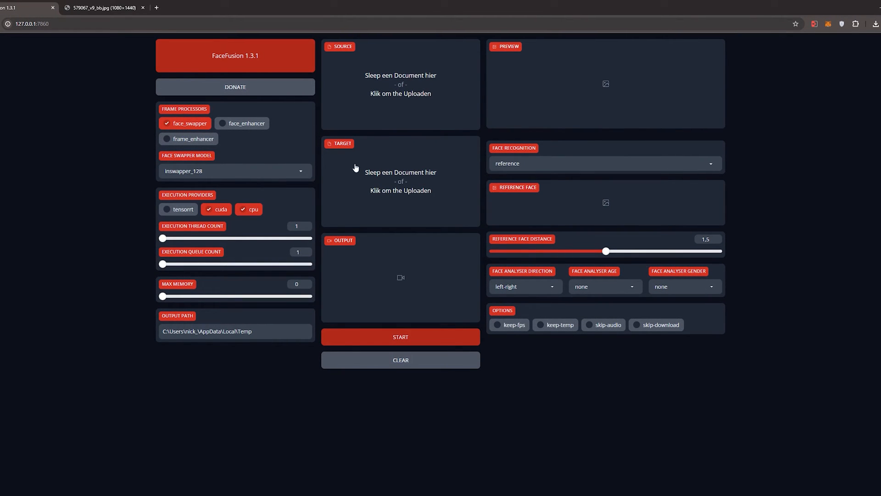
left_click(400, 180)
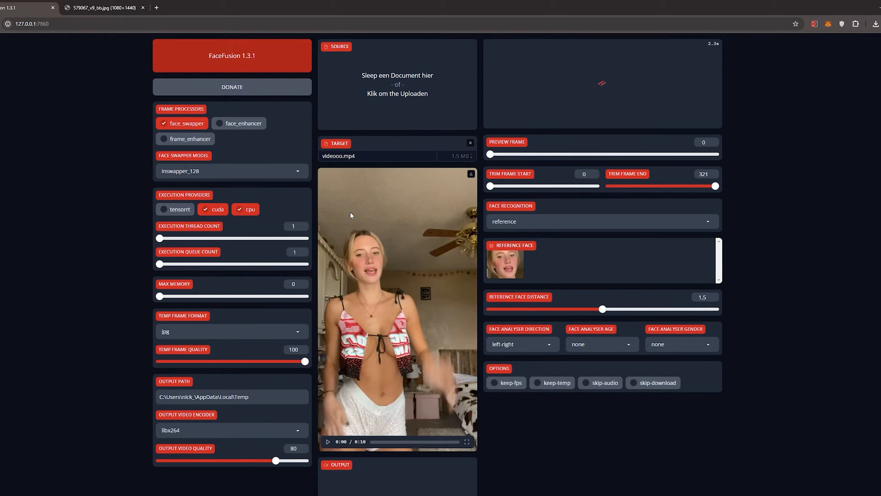
left_click(104, 7)
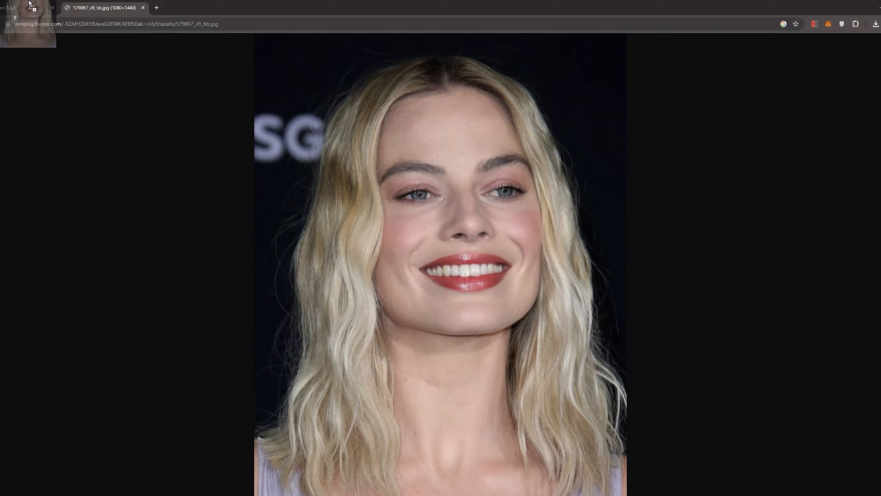
left_click(26, 7)
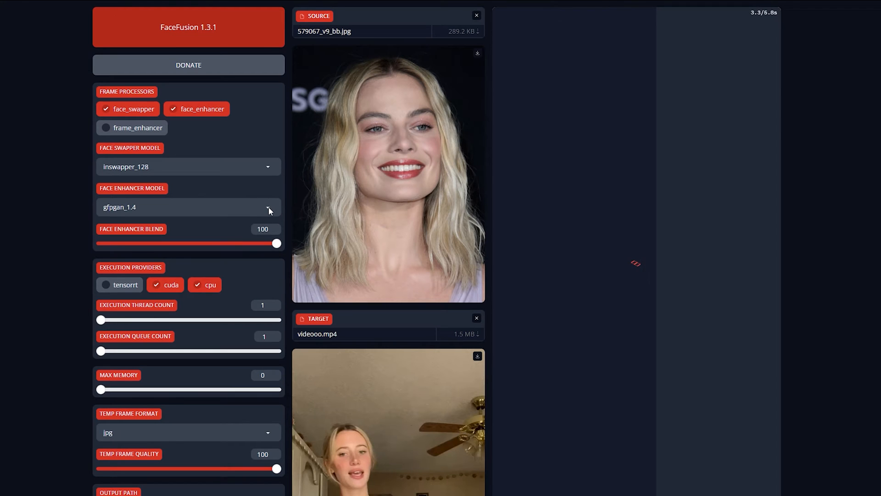
Set the face enhancer model to codeformer and lower its blend to 40.
left_click(188, 207)
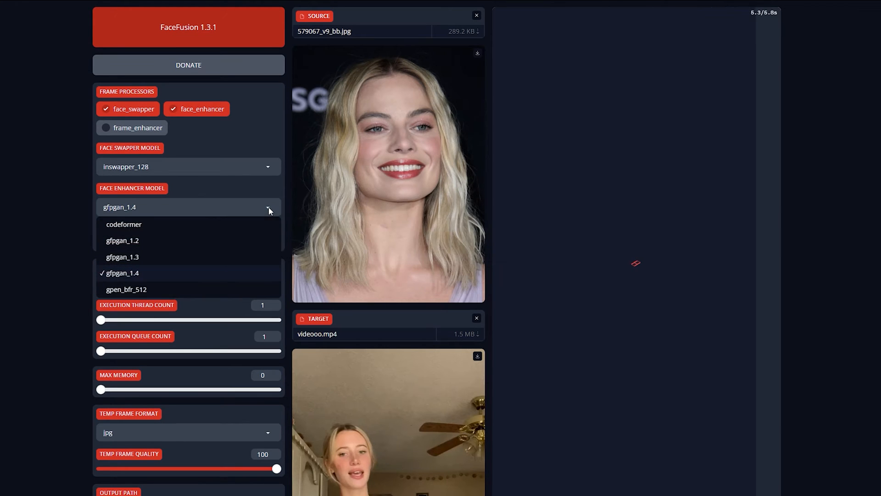
mouse_move(139, 230)
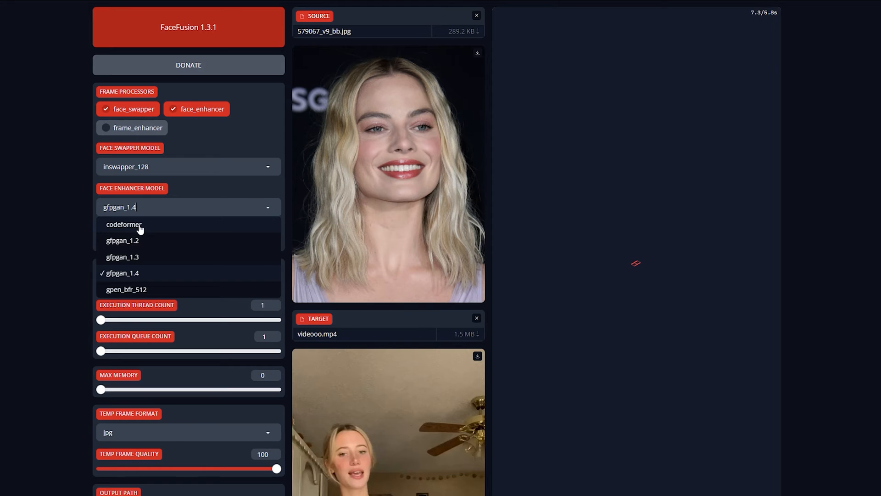
mouse_move(133, 295)
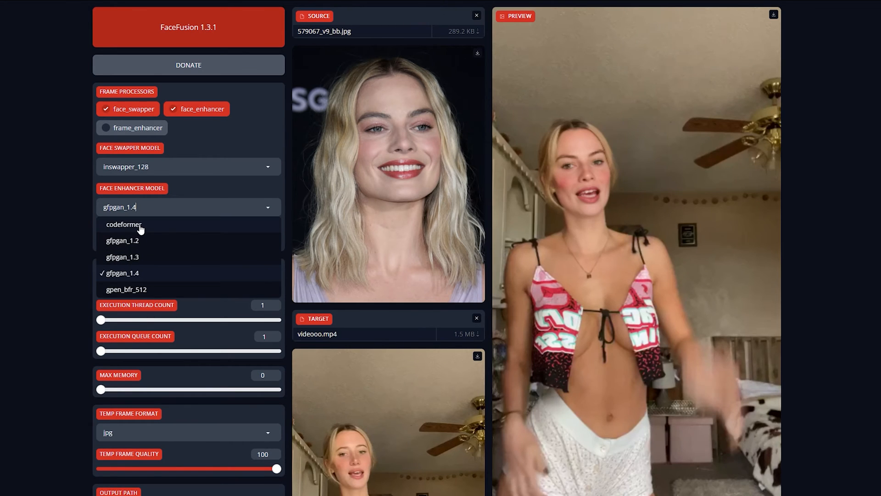
left_click(124, 224)
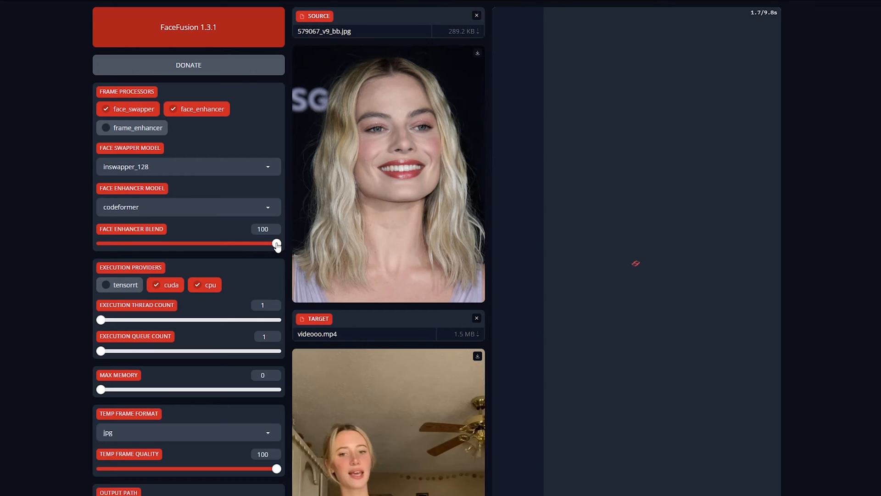
left_click_drag(276, 244, 202, 243)
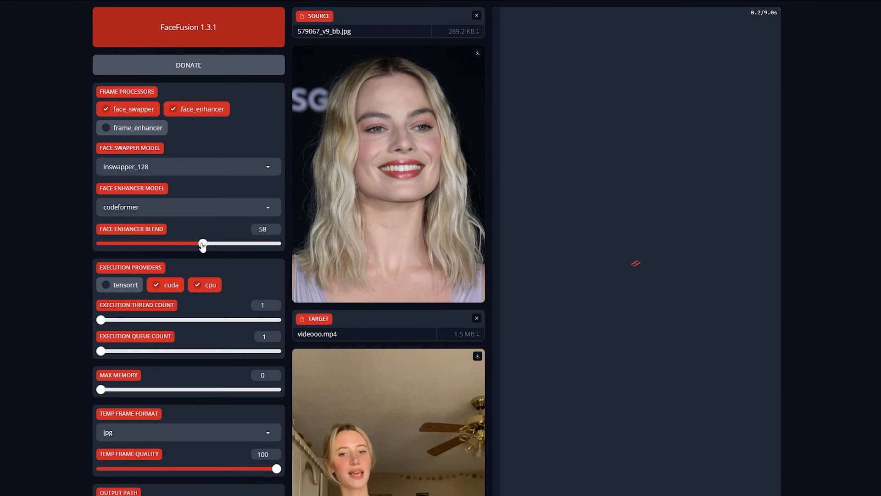
left_click_drag(202, 242, 189, 243)
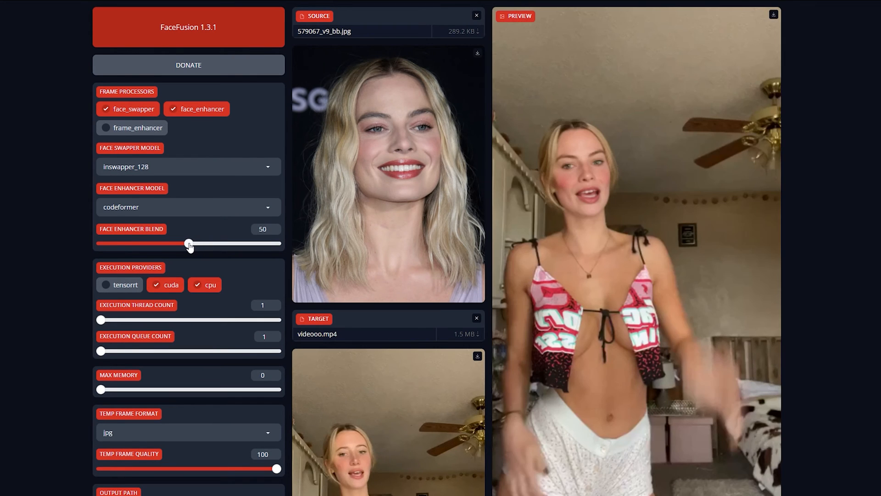
left_click_drag(190, 243, 152, 244)
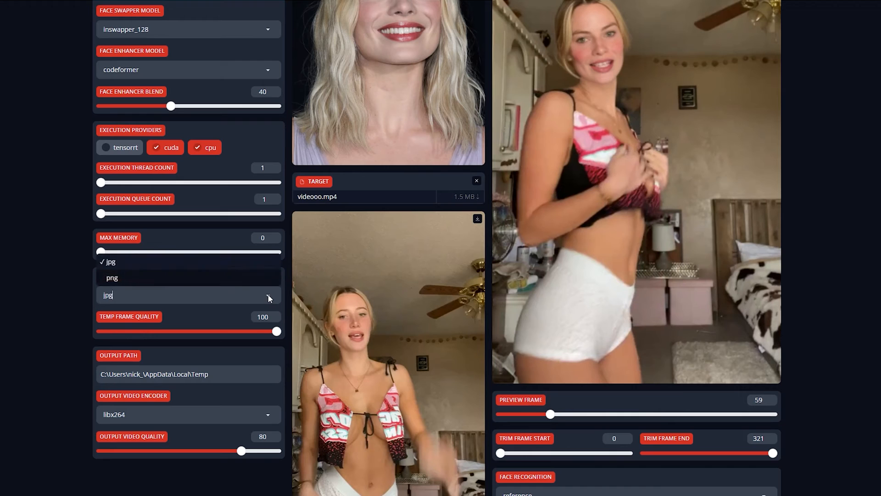
Use png temp frames, enable keep-fps, and start rendering the face-swapped video.
left_click(112, 277)
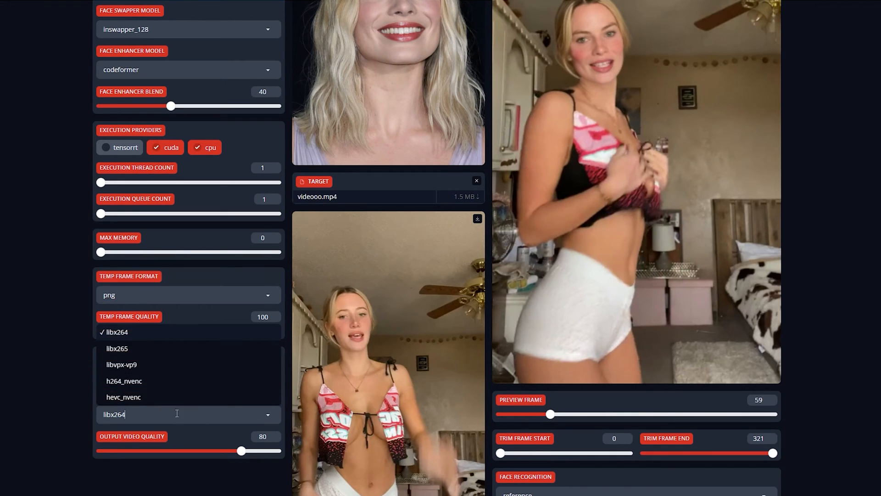
mouse_move(124, 380)
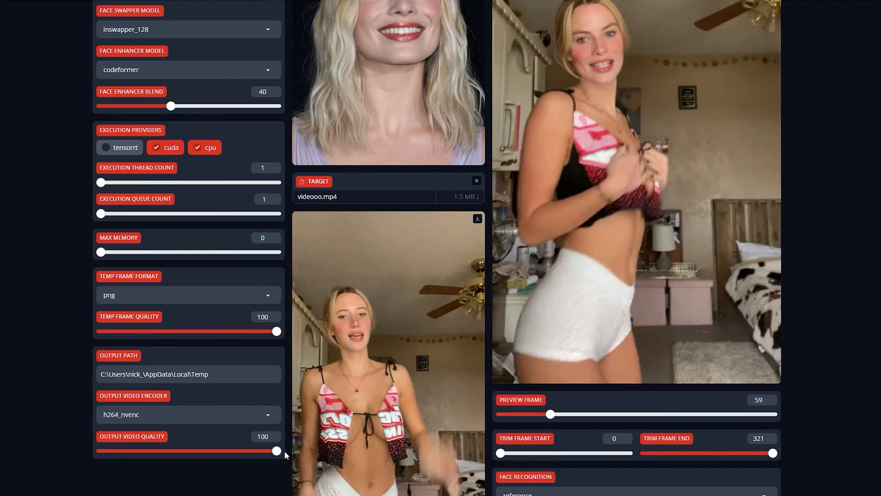
mouse_move(297, 454)
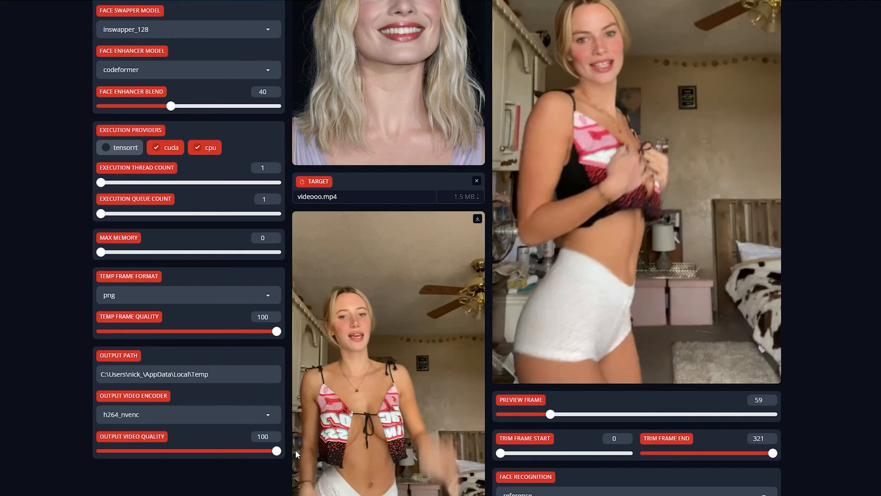
scroll("down", 3)
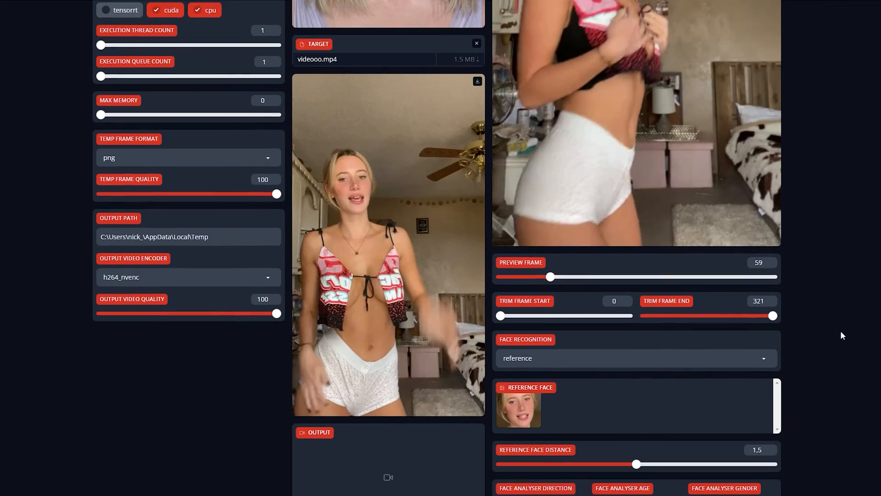
scroll("down", 3)
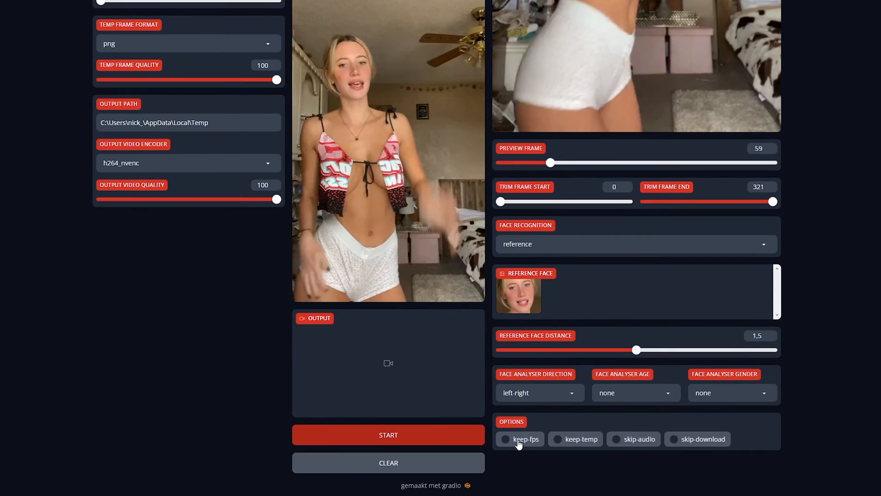
left_click(504, 438)
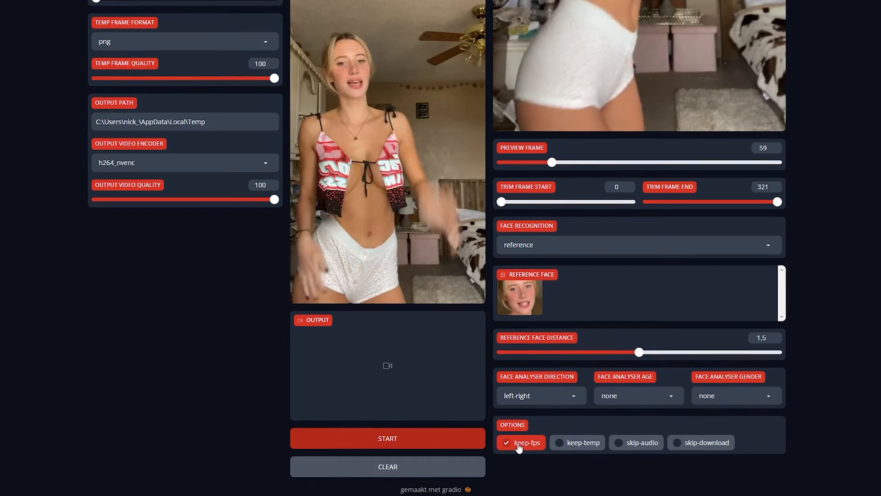
left_click(387, 438)
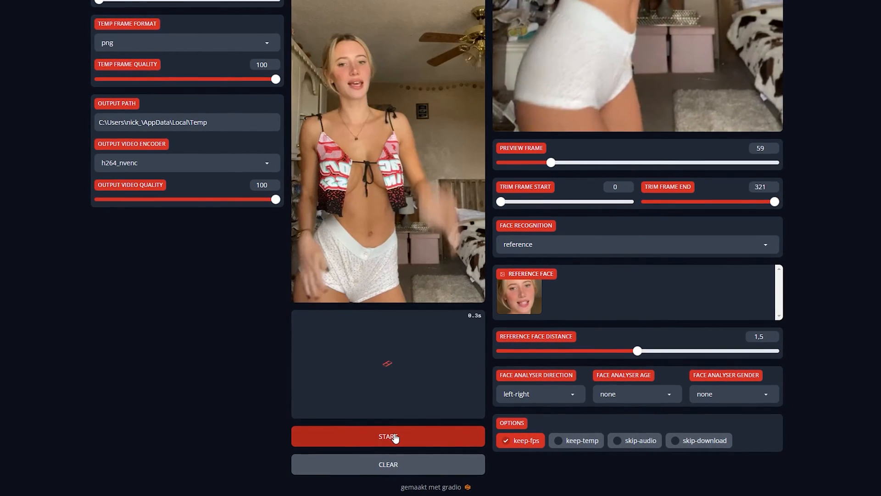
Let processing finish and play the rendered face-swapped video in the Output panel.
left_click(387, 436)
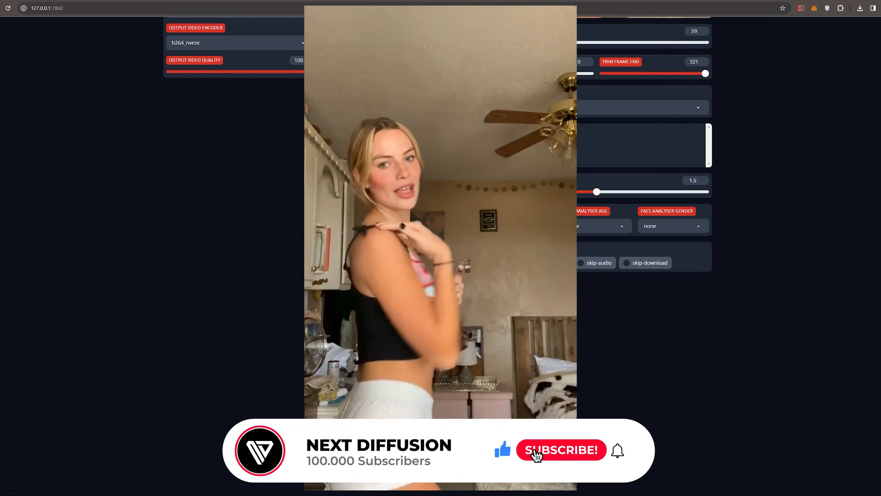
left_click(561, 449)
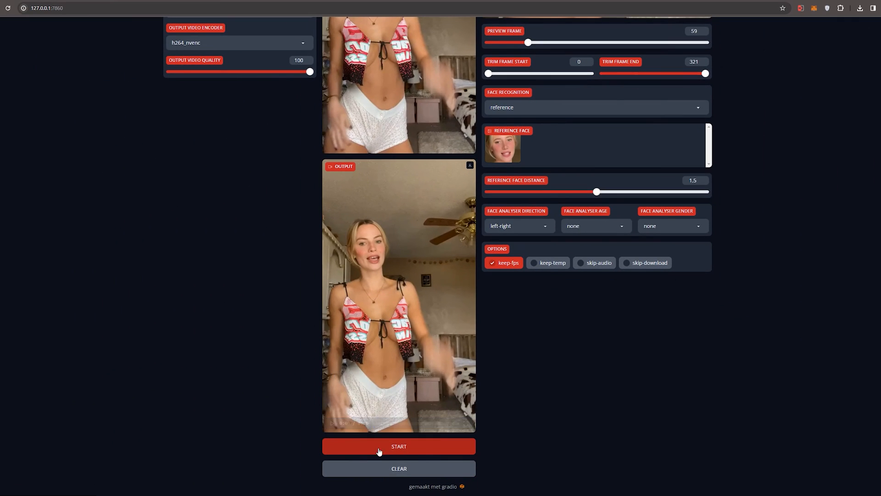
left_click(398, 446)
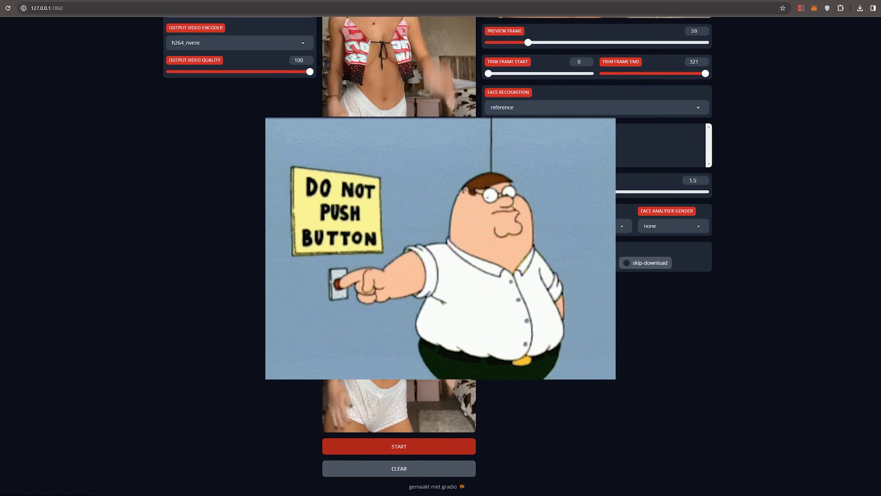